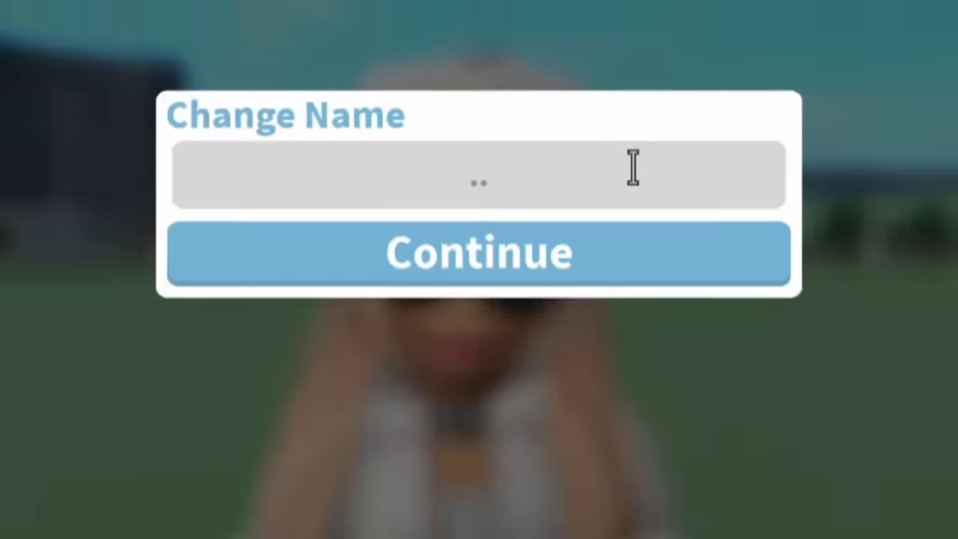
- Dismiss the Change Name prompt to enter build mode on the plot
click(478, 252)
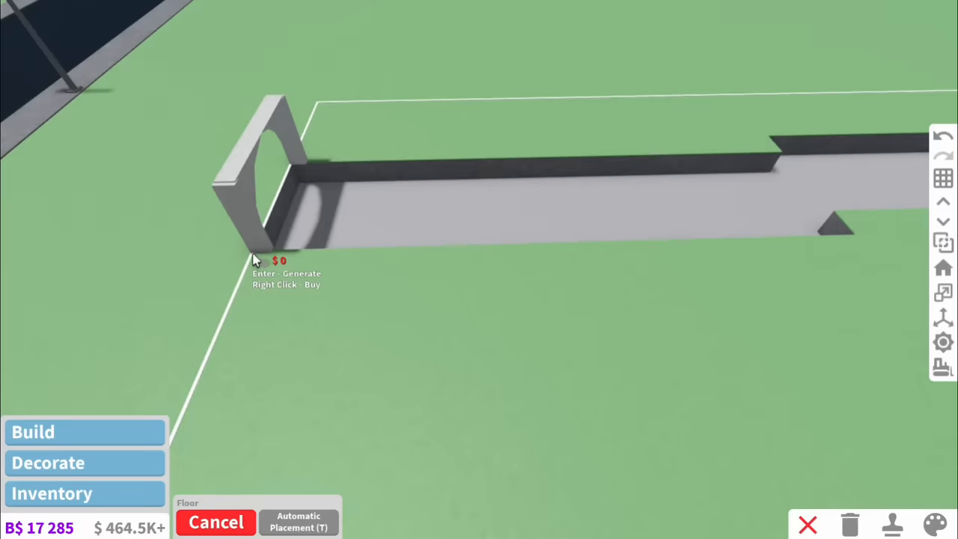
- Set the sunken floor strip corner and accept the basement-items warning with Yes
click(298, 522)
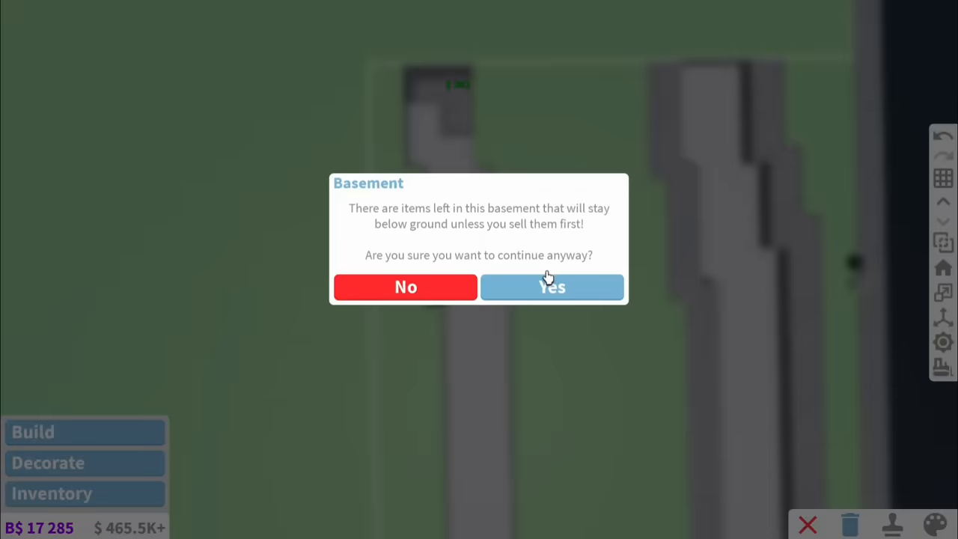
click(552, 287)
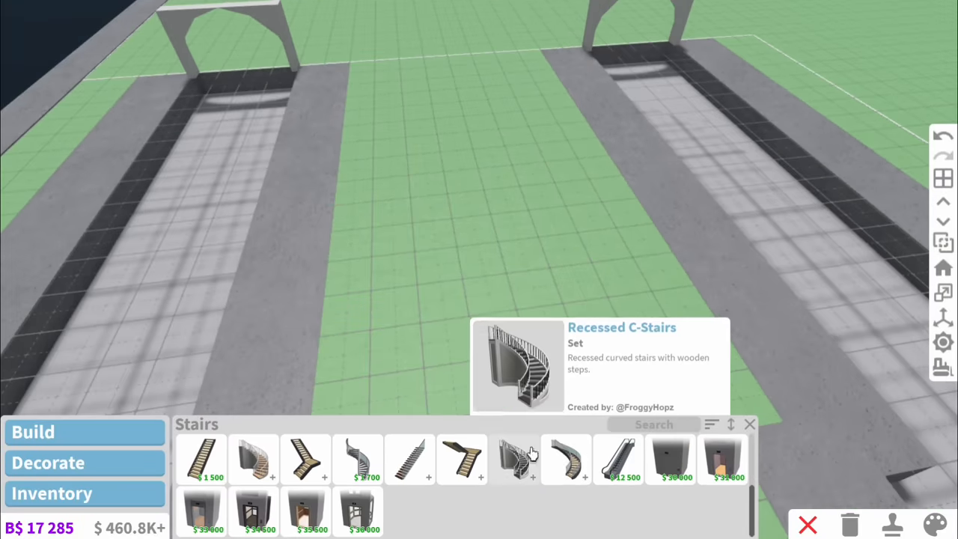
- Choose a staircase from the Stairs catalog to place beside the platforms
click(618, 459)
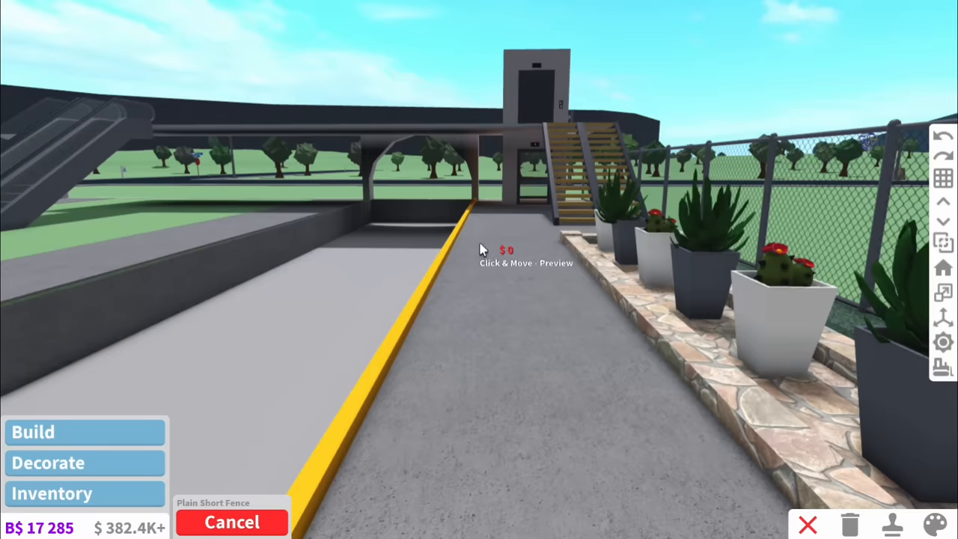
- Place a Plain Short Fence segment along the platform's stone planter strip
click(483, 249)
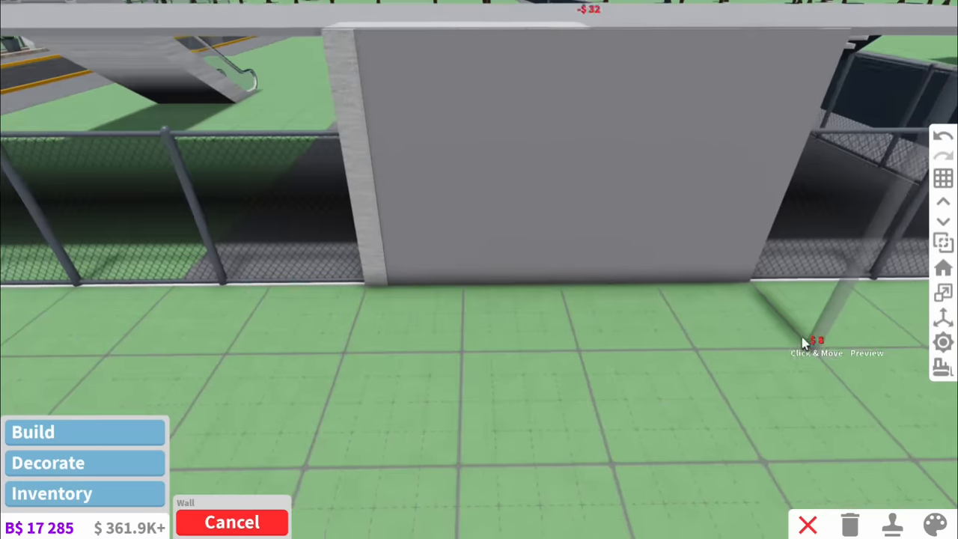
- Draw a wall section beneath the upper walkway spanning the tracks
click(934, 524)
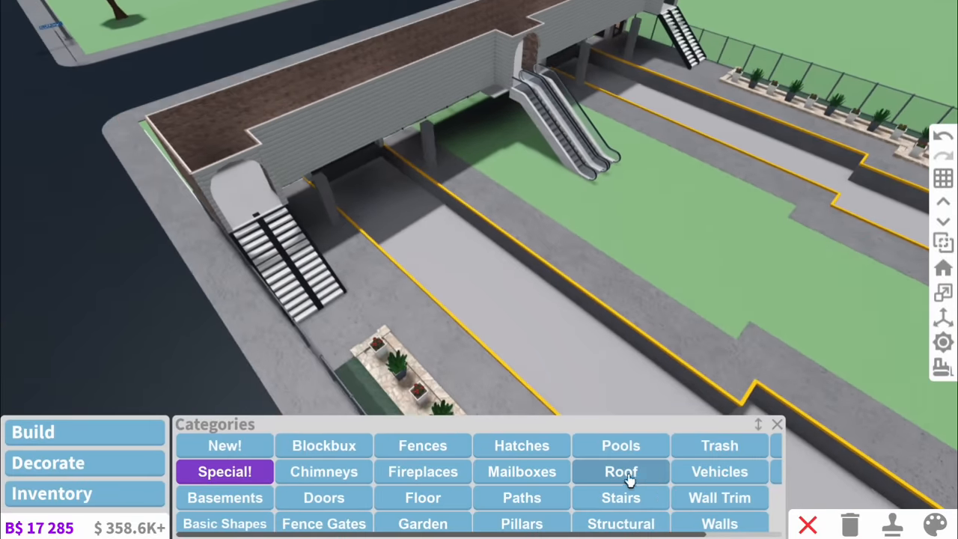
- Browse the building-piece catalog for windows to fit the walkway's siding walls
click(620, 471)
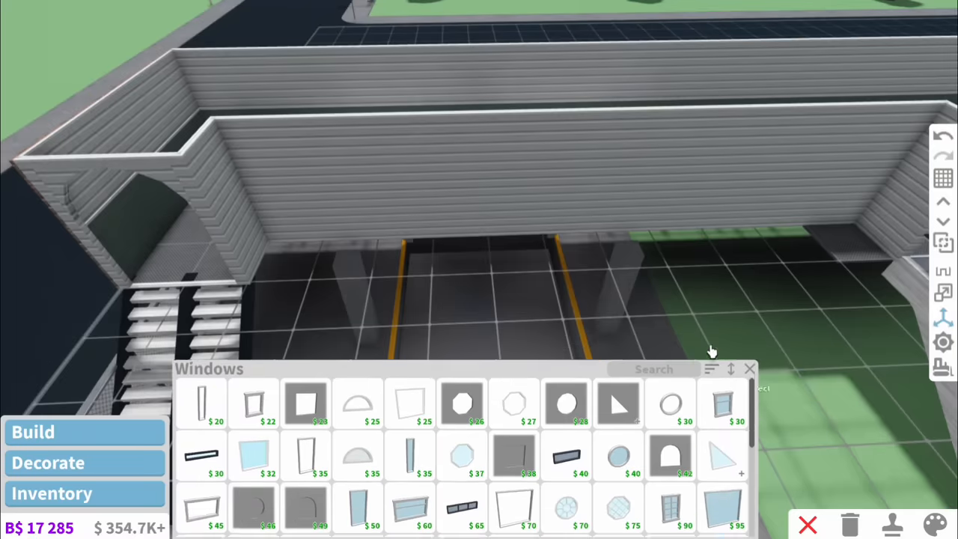
scroll(down, 3)
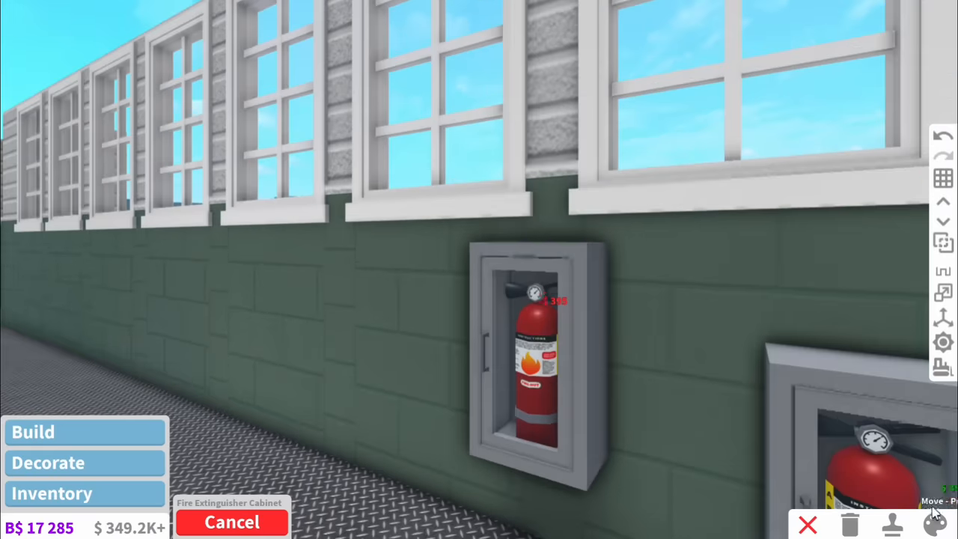
- Mount a fire extinguisher cabinet on the green wall and copy it along the wall
click(538, 359)
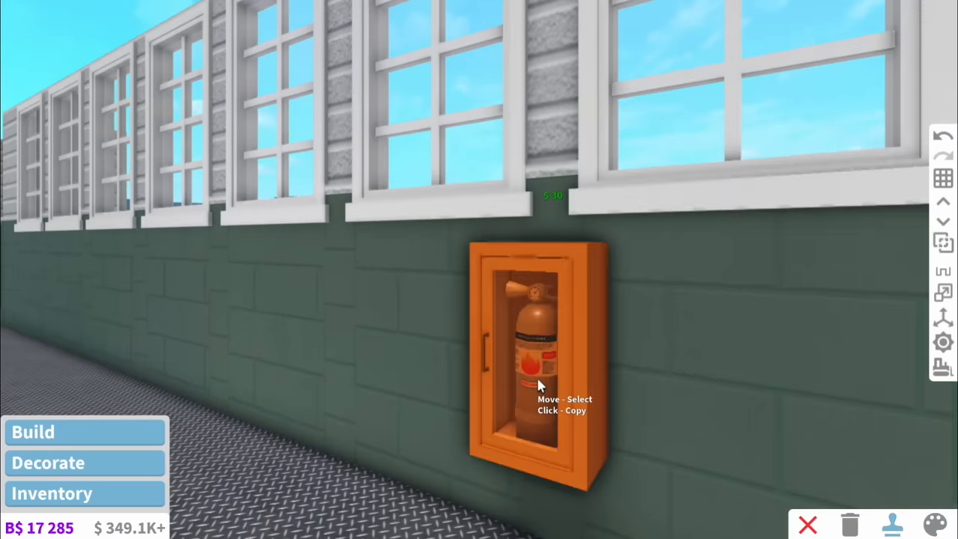
click(536, 360)
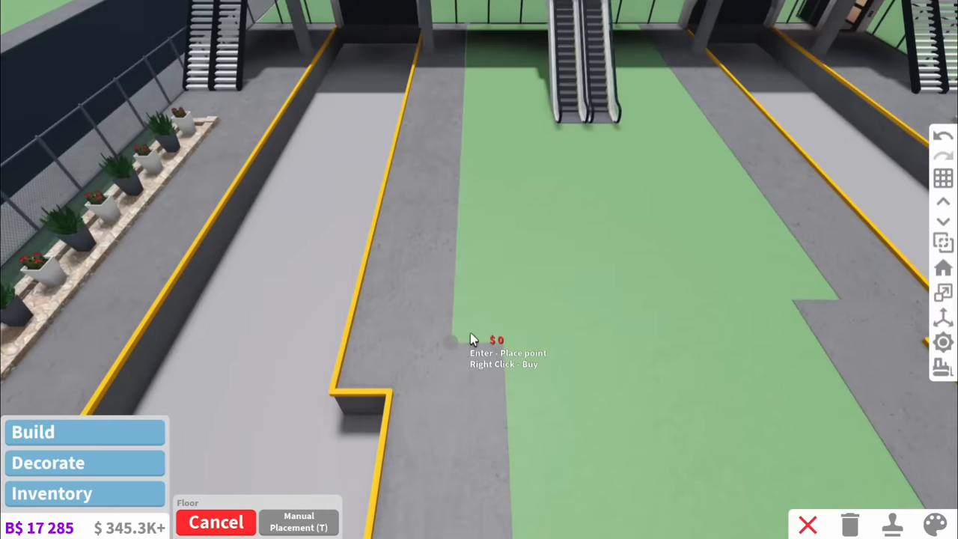
- Outline a light gray floor strip across the track pit between the platforms
click(471, 339)
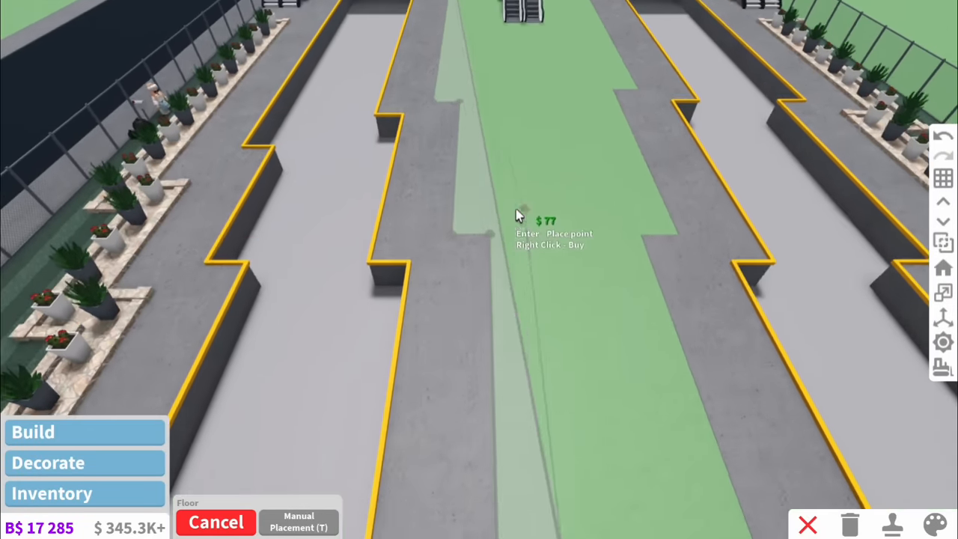
click(933, 524)
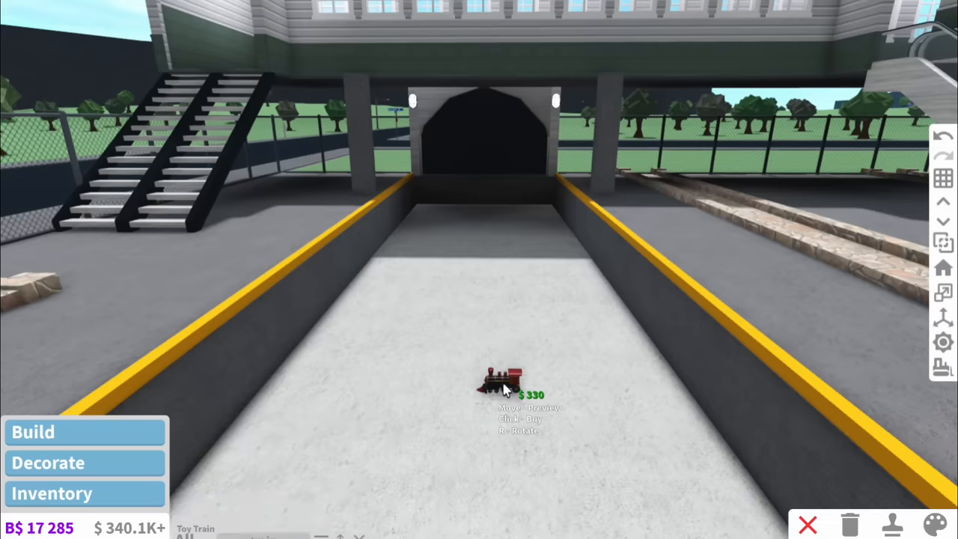
- Preview the Toy Train item on the track-bed floor before reopening the build categories
click(506, 386)
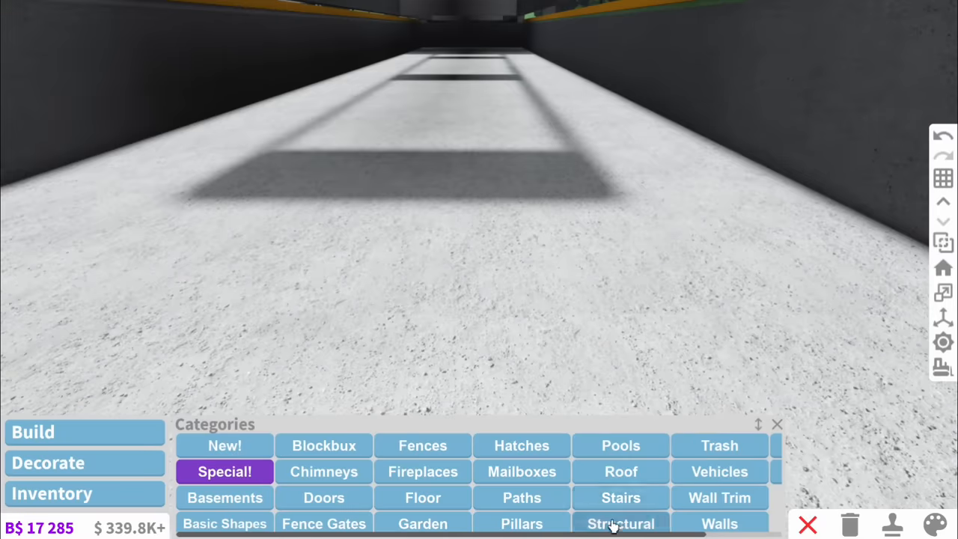
- Choose the longest dark $390 beam from the Structural category for the train rails
click(620, 523)
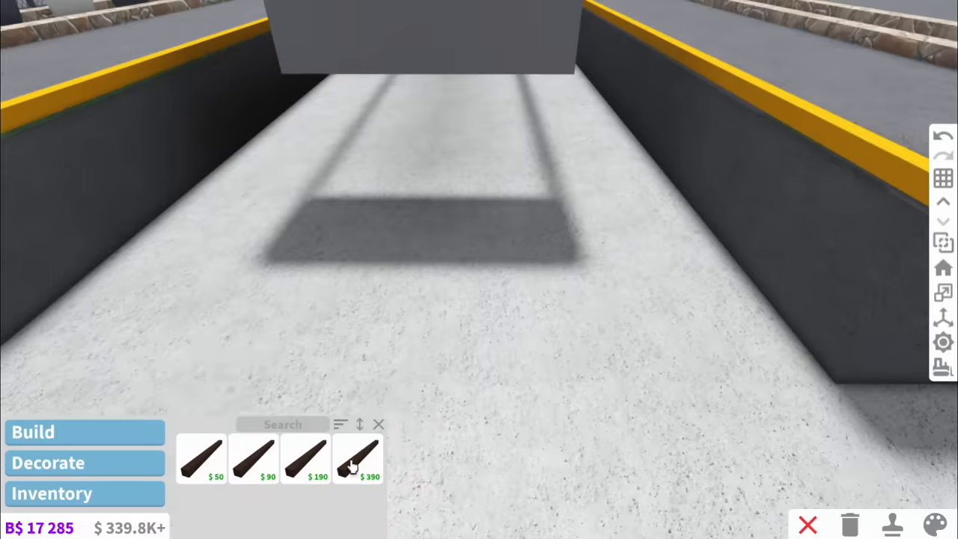
click(358, 459)
text(nu)
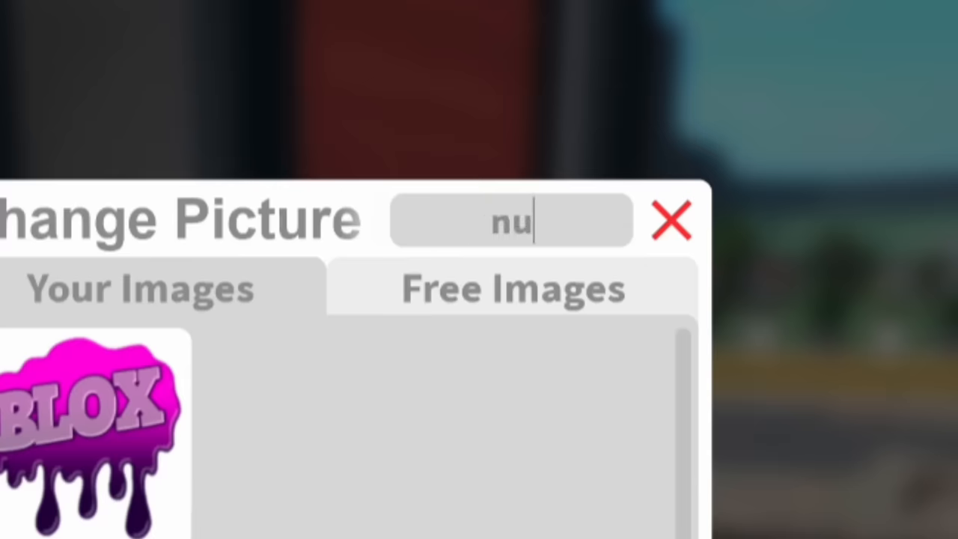
- Apply the BZM-184 number plate picture to the frame on the red train front
click(672, 221)
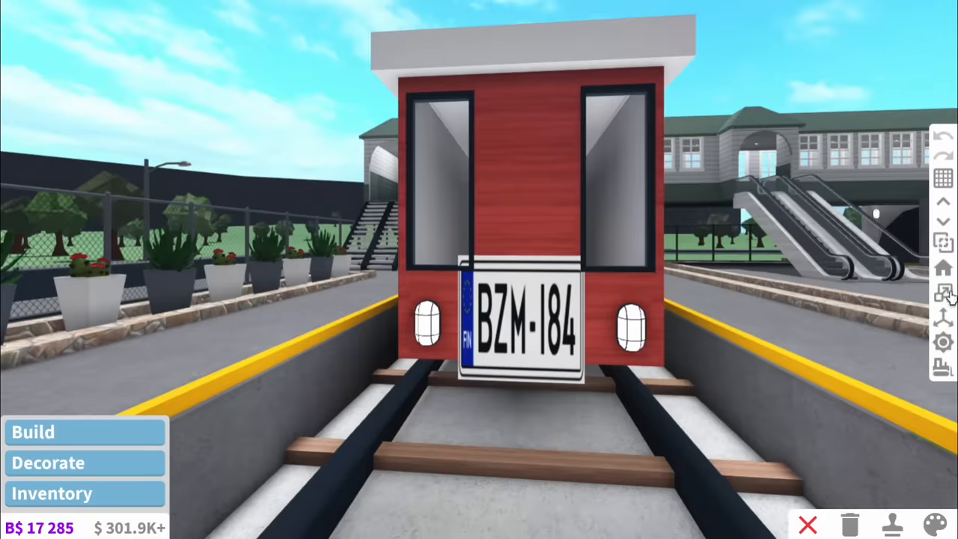